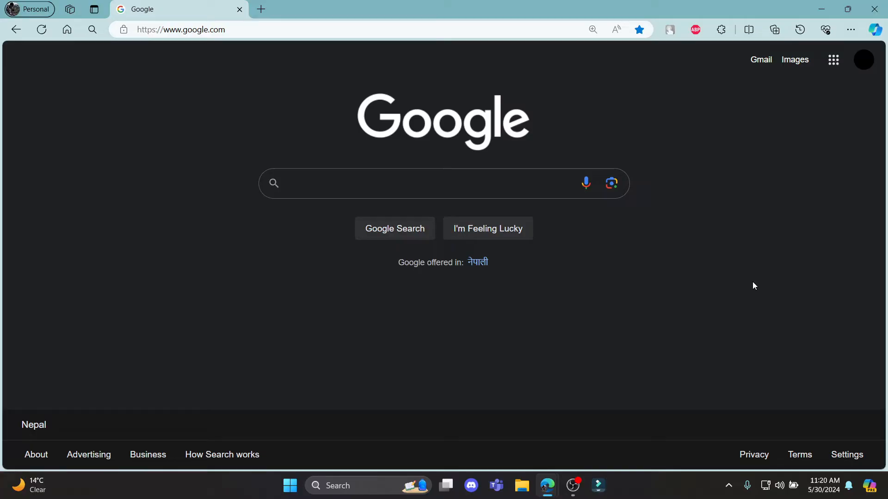
Search Google for "blackbox ai sign up" to list the sign-up page results.
{"action": "left_click", "coordinate": [442, 183]}
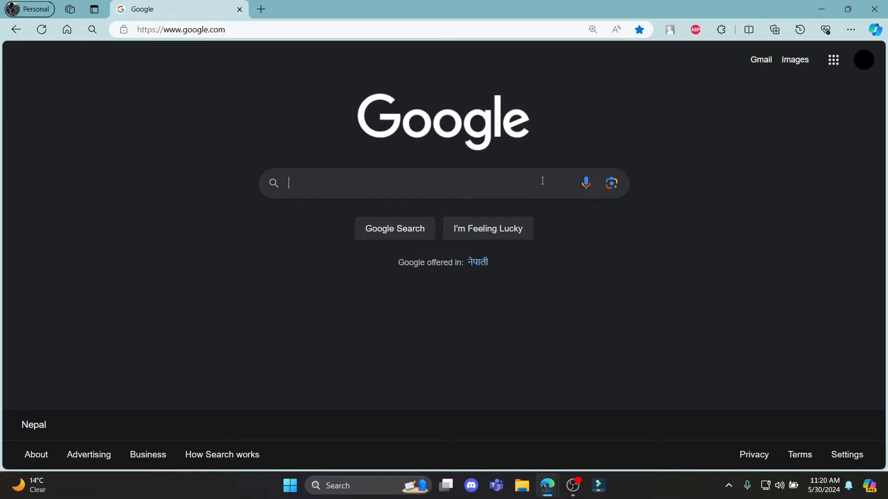
{"action": "type", "text": "blackbox ai sign up"}
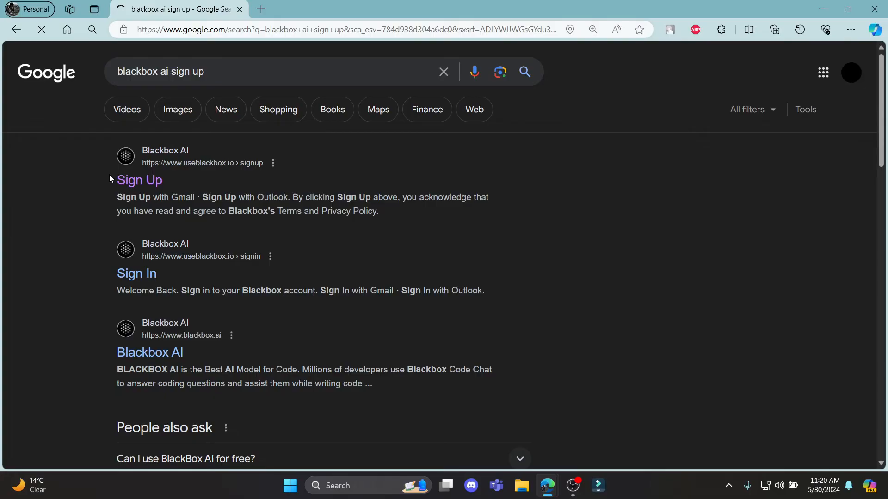
From the useblackbox.io sign-up result, choose Sign Up with Gmail.
{"action": "left_click", "coordinate": [139, 181]}
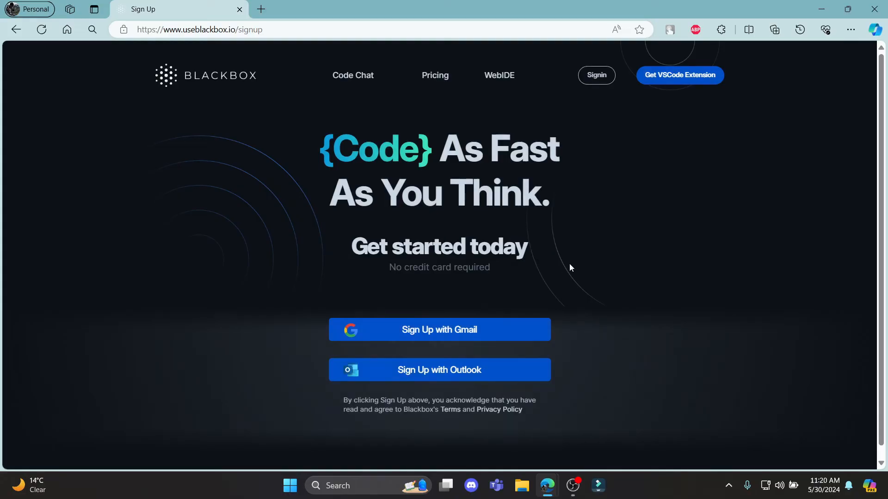
{"action": "mouse_move", "coordinate": [438, 339]}
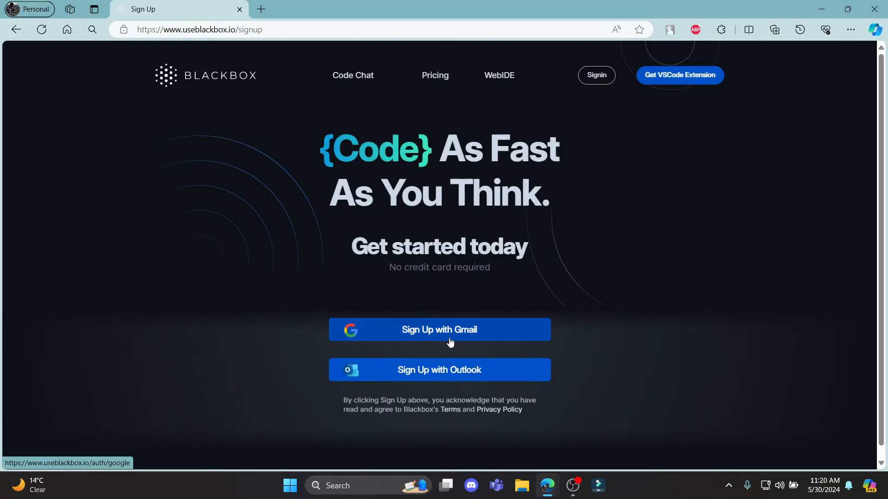
{"action": "mouse_move", "coordinate": [447, 375]}
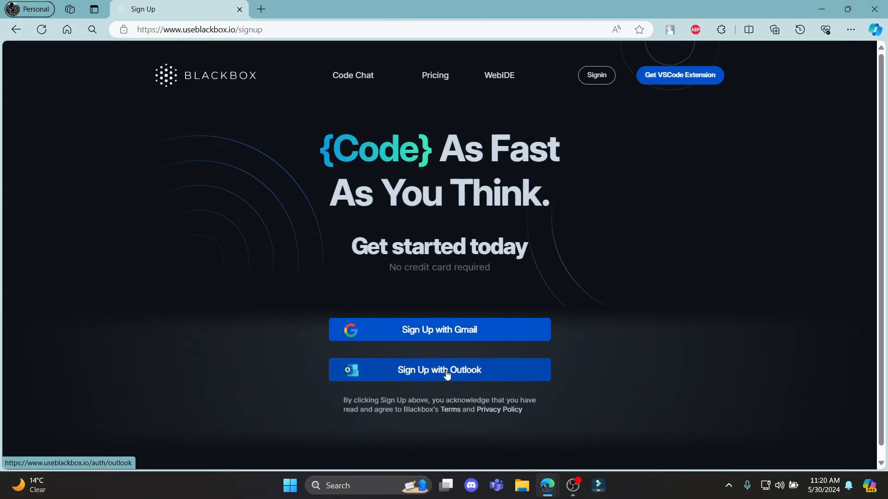
{"action": "mouse_move", "coordinate": [470, 389]}
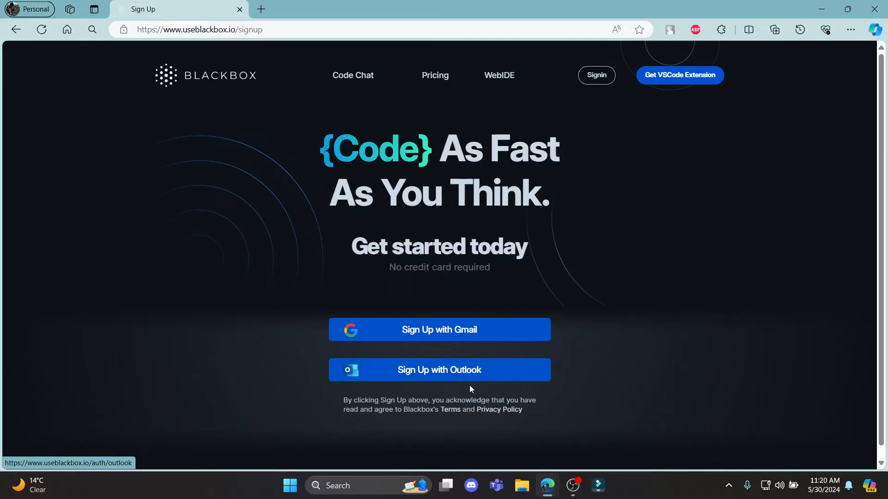
{"action": "mouse_move", "coordinate": [436, 337]}
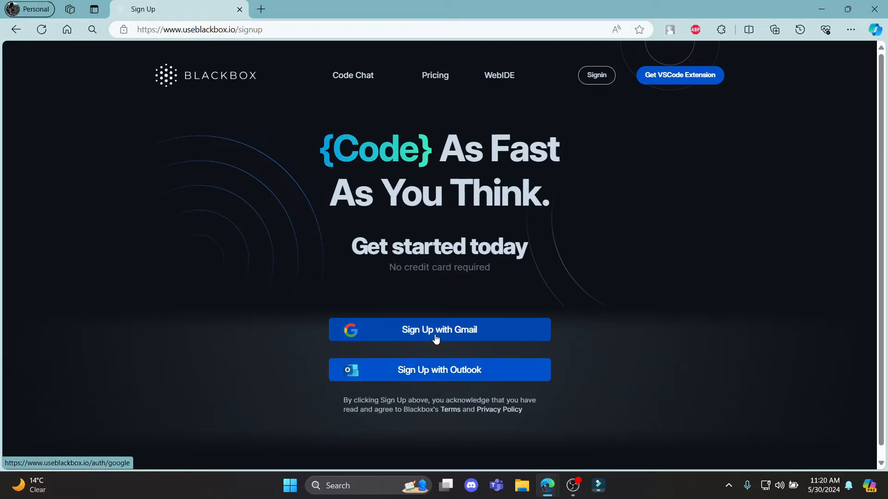
{"action": "left_click", "coordinate": [438, 329]}
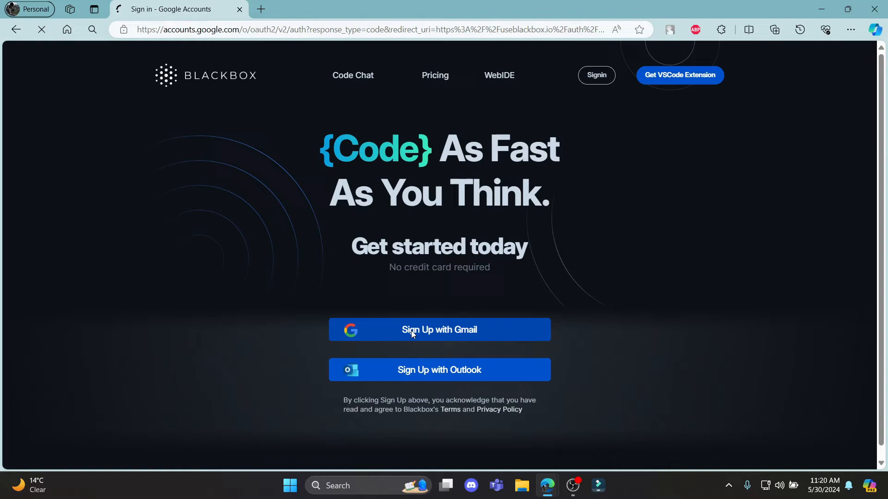
Continue on Google's "Sign in to useblackbox.io" consent page to share account details.
{"action": "left_click", "coordinate": [439, 329]}
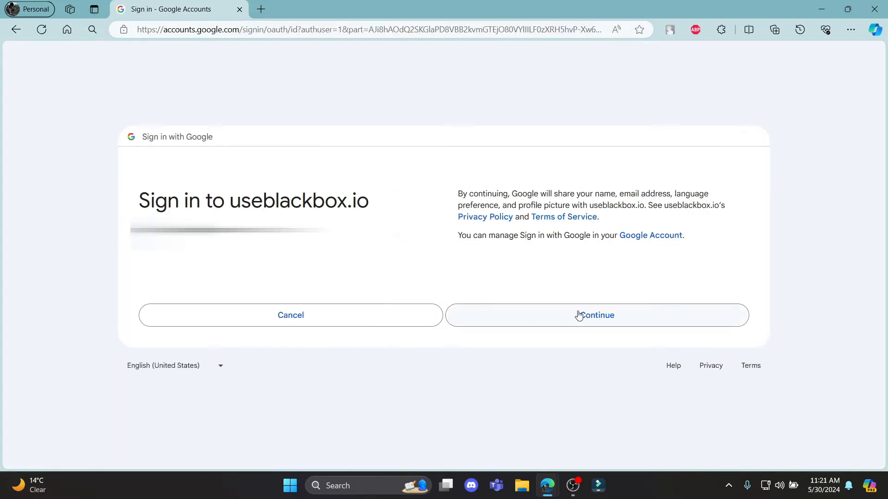
{"action": "left_click", "coordinate": [597, 316]}
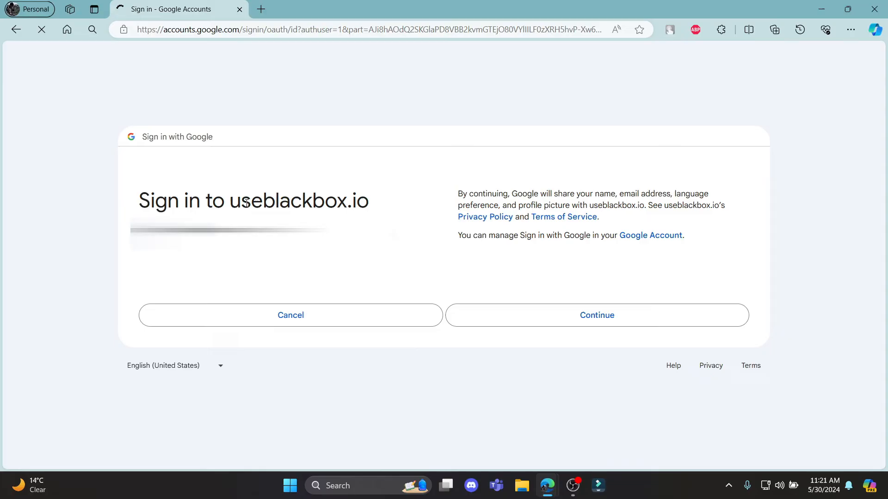
{"action": "mouse_move", "coordinate": [408, 204]}
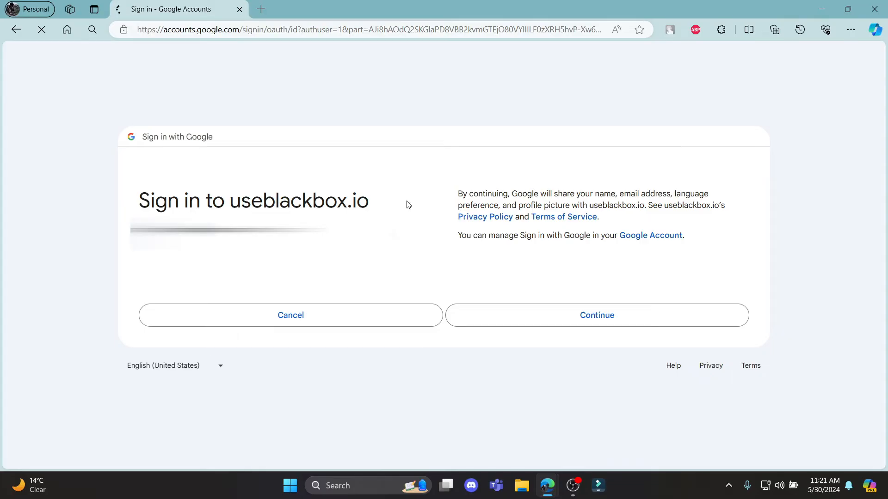
{"action": "mouse_move", "coordinate": [390, 179]}
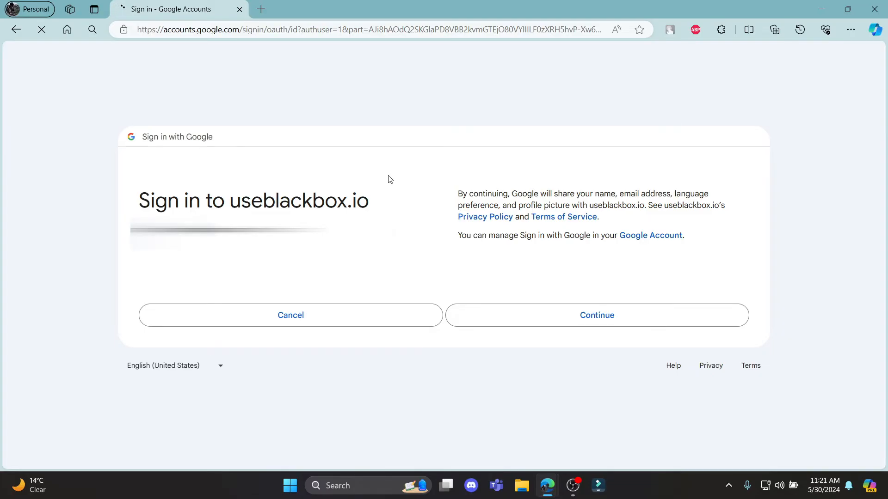
{"action": "mouse_move", "coordinate": [521, 268]}
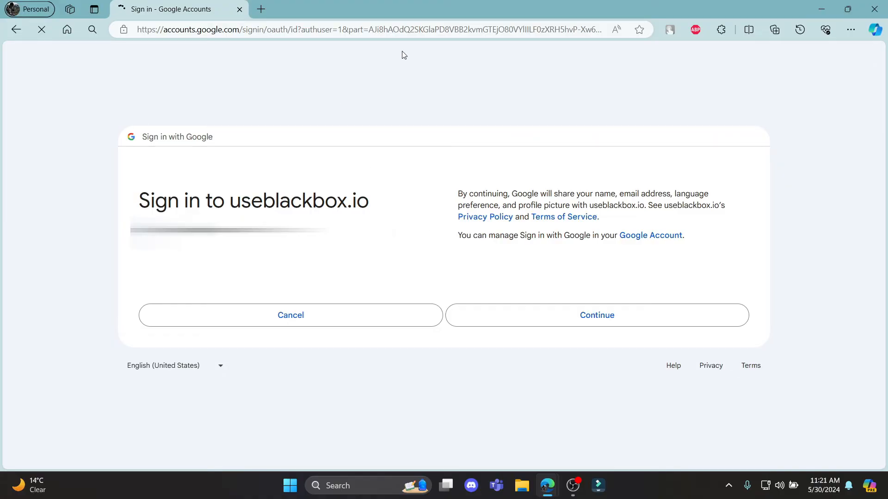
Choose Continue with Google on the Blackbox AI chat page, reaching the blackbox.ai account chooser.
{"action": "left_click", "coordinate": [596, 315]}
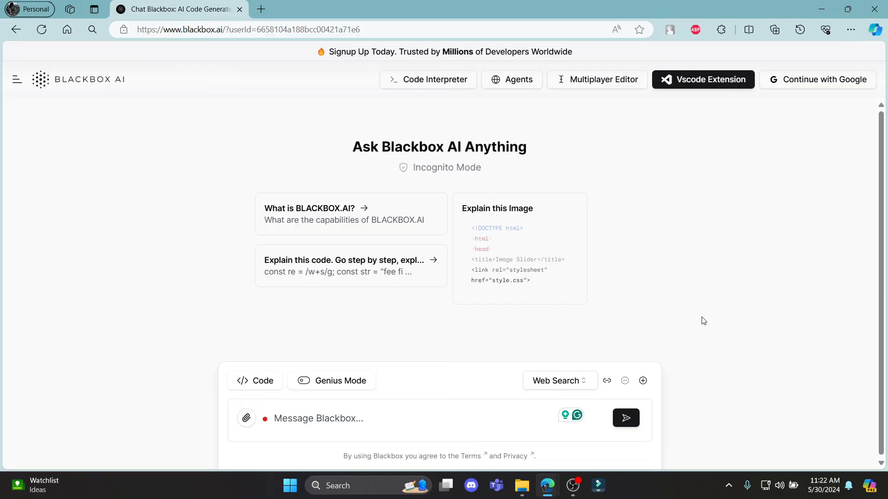
{"action": "mouse_move", "coordinate": [851, 264]}
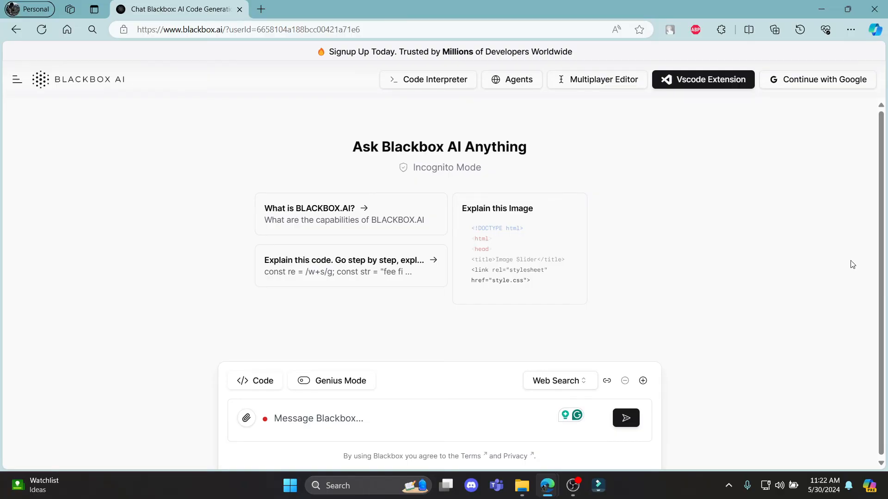
{"action": "mouse_move", "coordinate": [725, 297]}
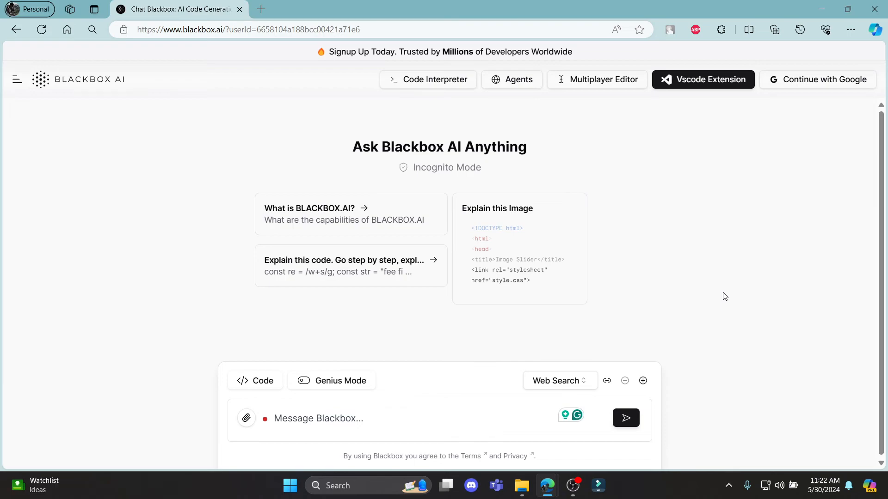
{"action": "mouse_move", "coordinate": [795, 83]}
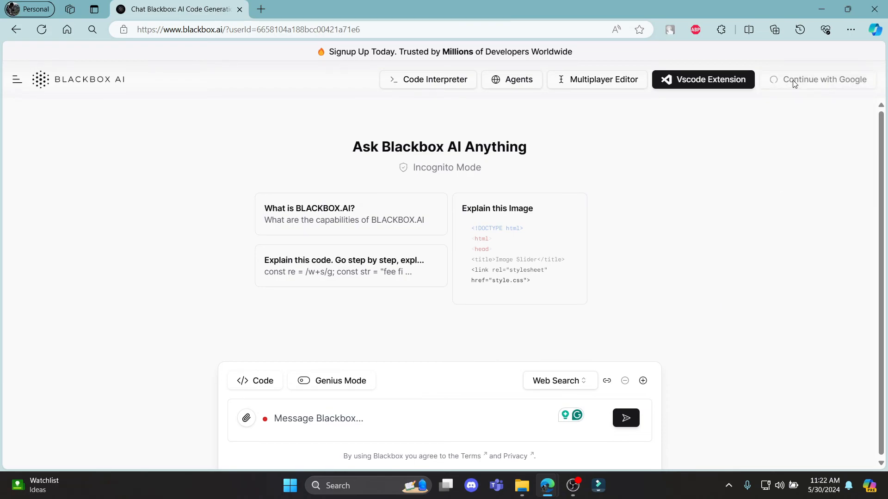
{"action": "left_click", "coordinate": [824, 79]}
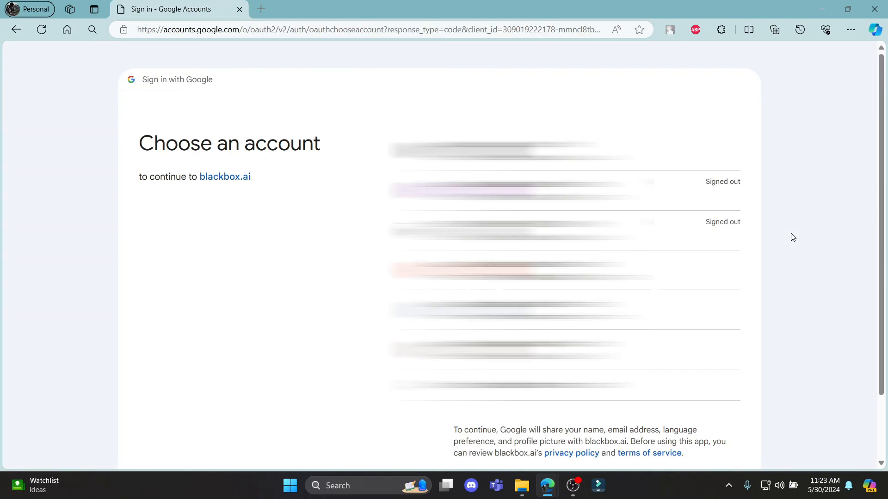